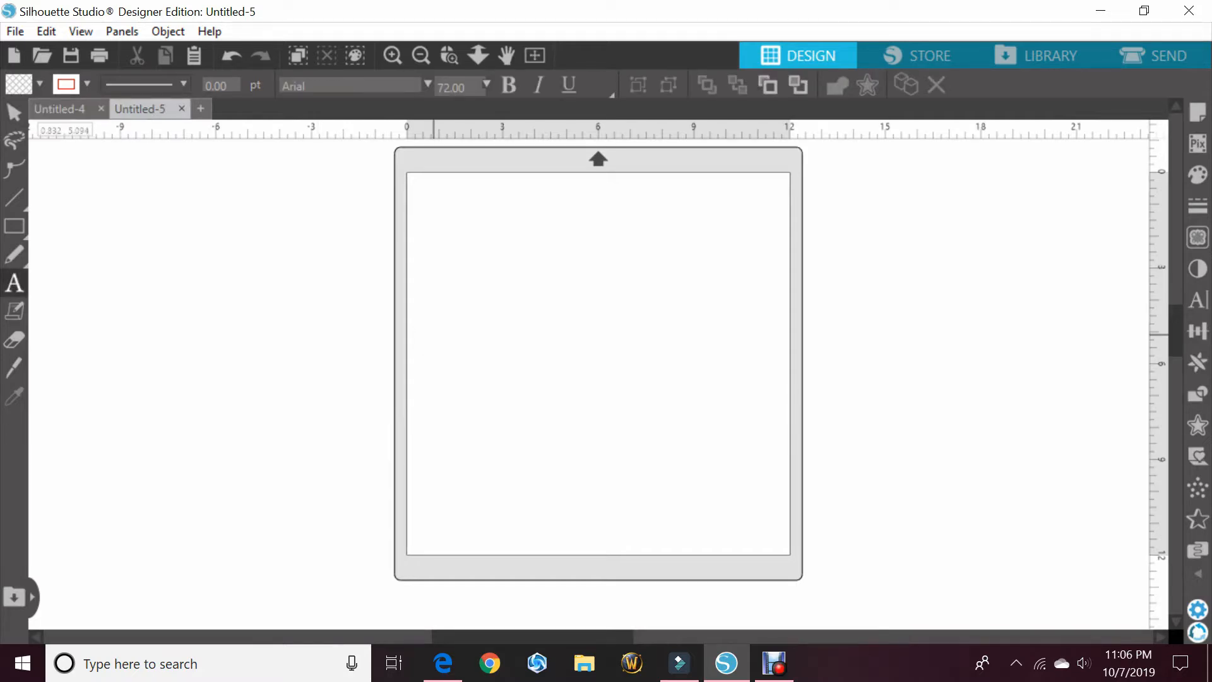
# Type 'Silhouette Studio' as text on the mat, finish editing, and select it
pyautogui.write('Silho')
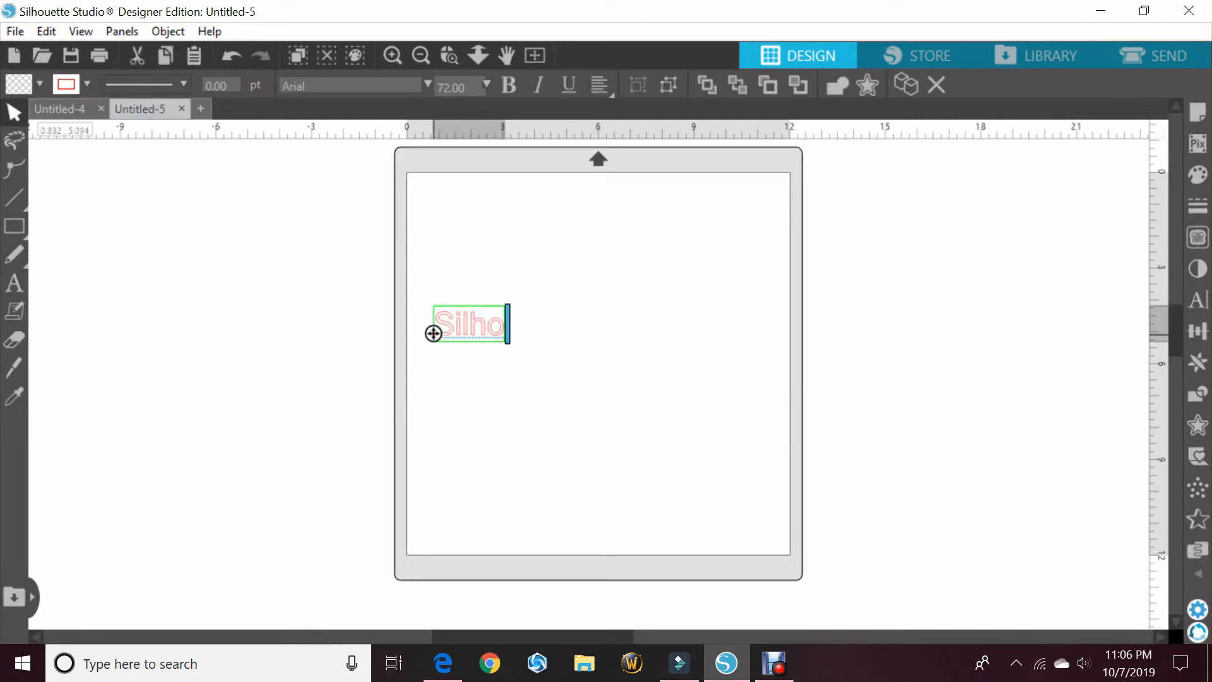
pyautogui.write('uette Studio')
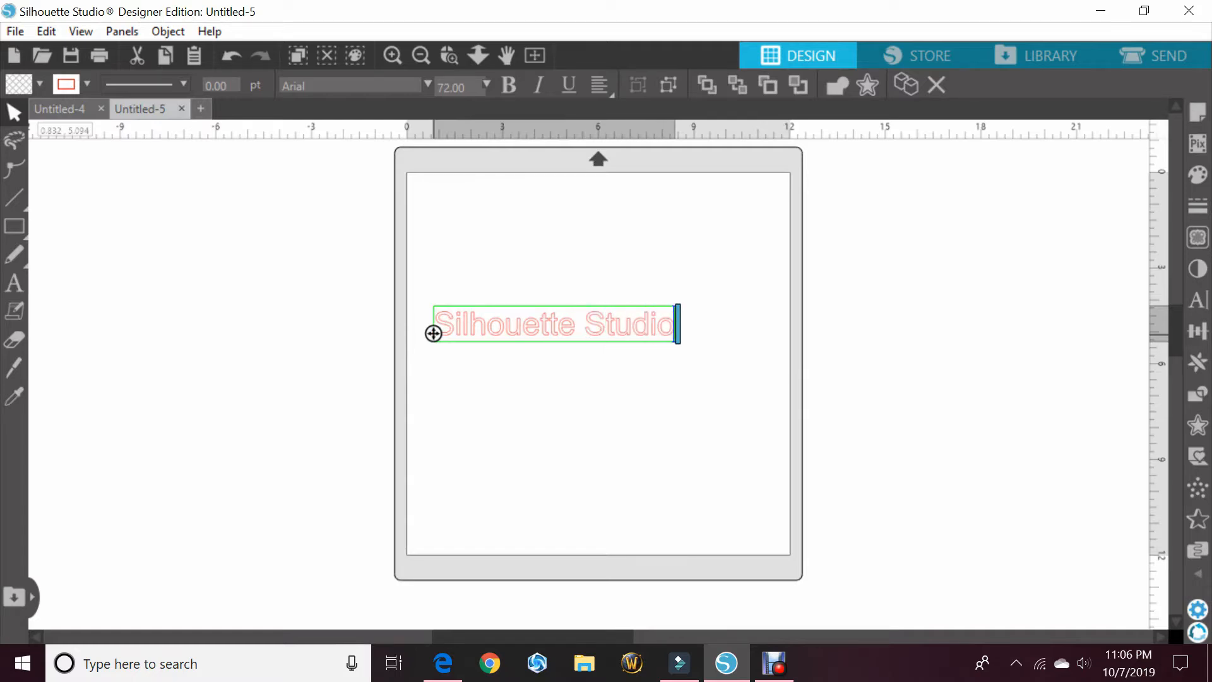
pyautogui.click(518, 396)
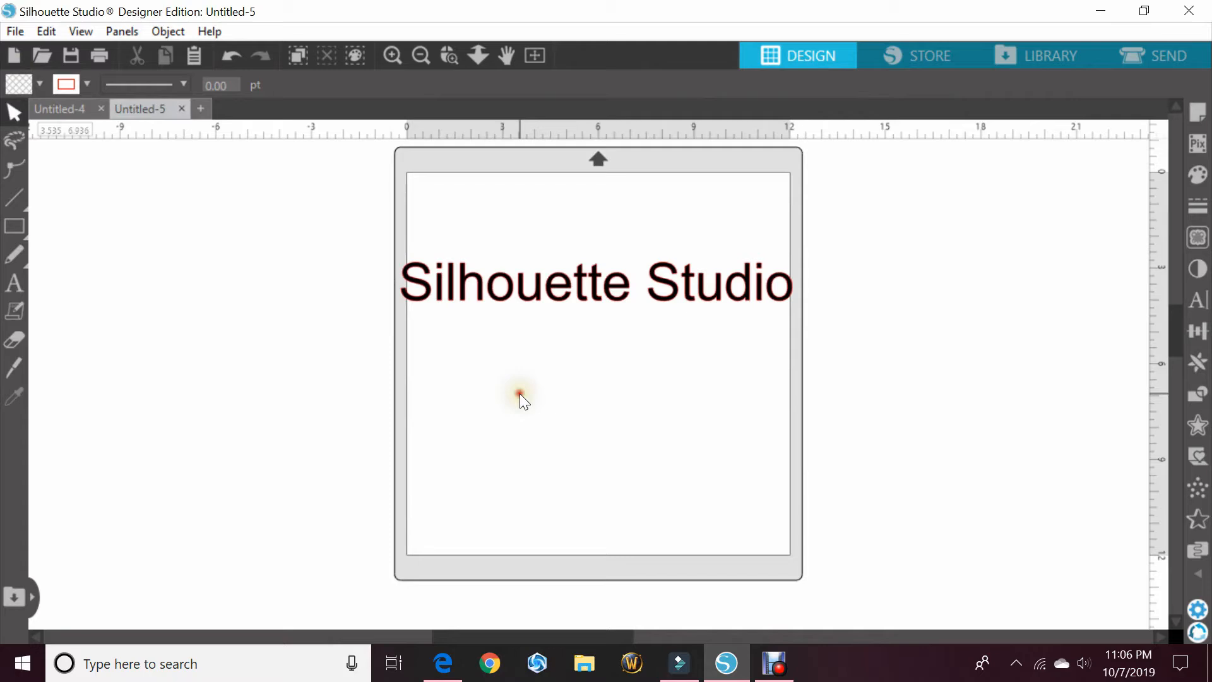
pyautogui.click(683, 283)
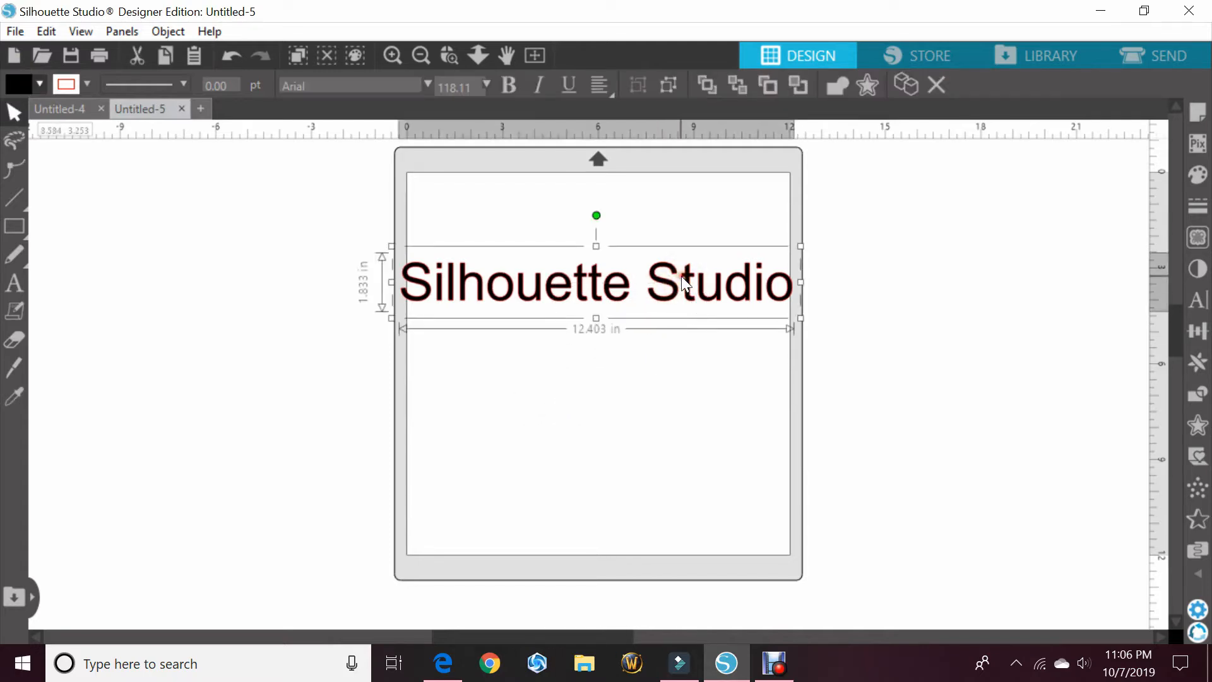
pyautogui.moveTo(381, 314)
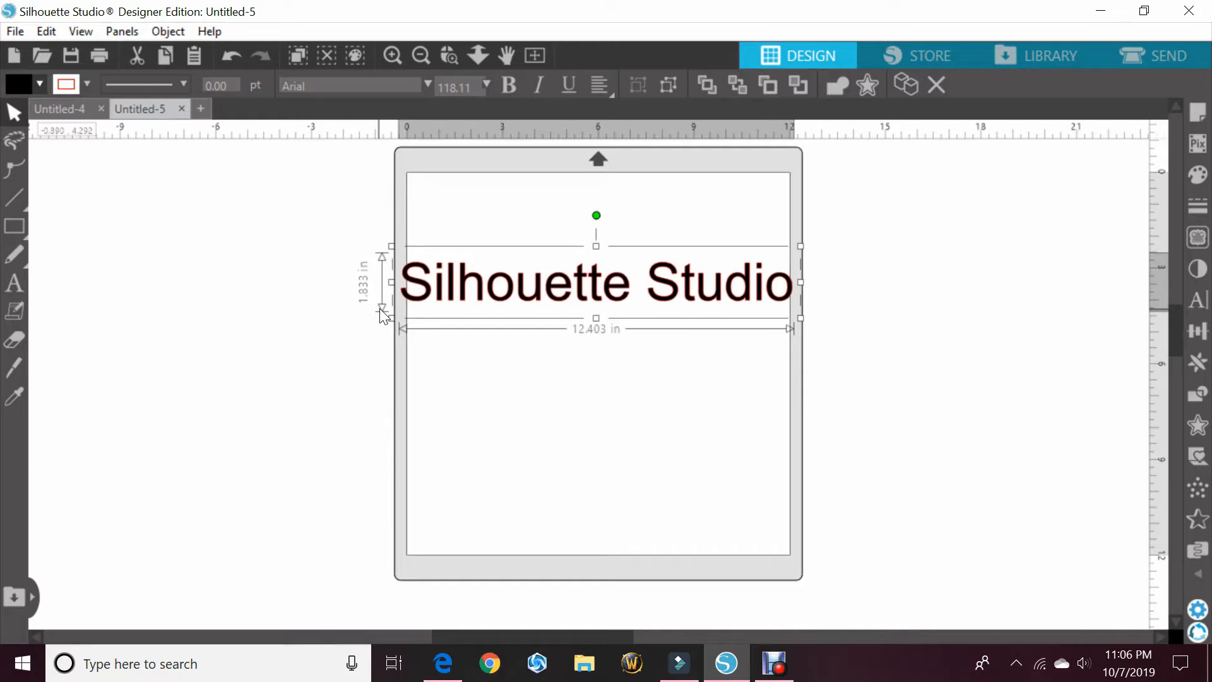
pyautogui.moveTo(1197, 298)
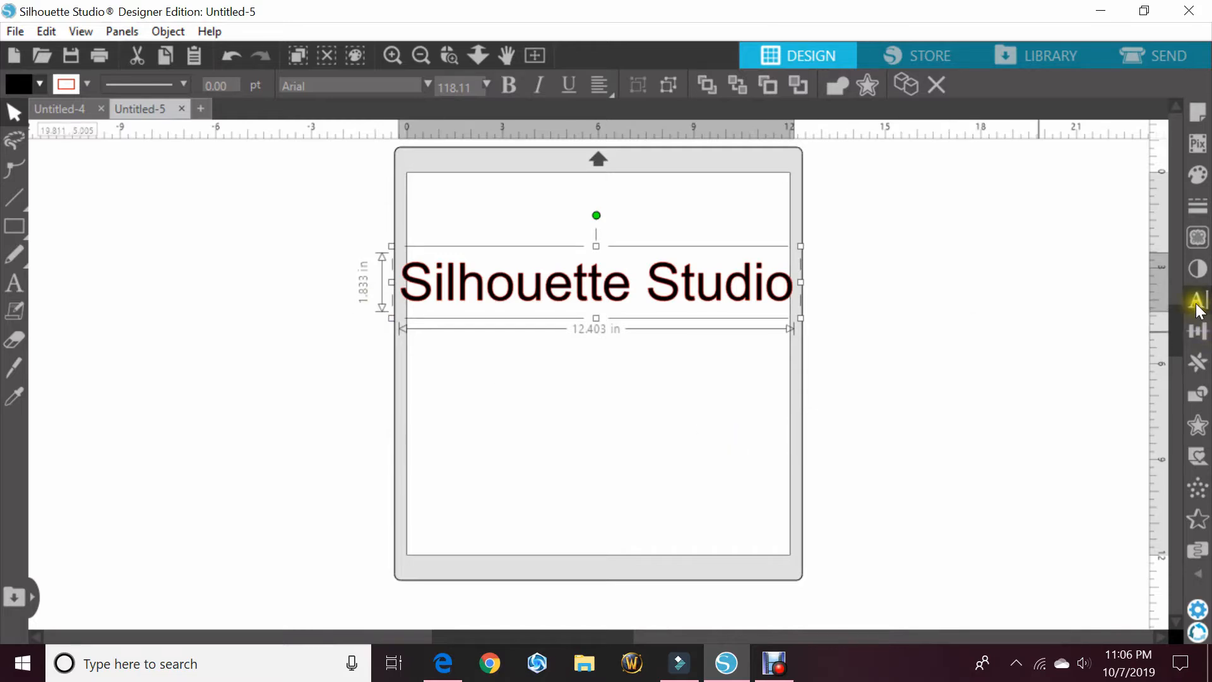
# Set the text to Amelia Script from Recently Used and nudge it left and down
pyautogui.click(1196, 296)
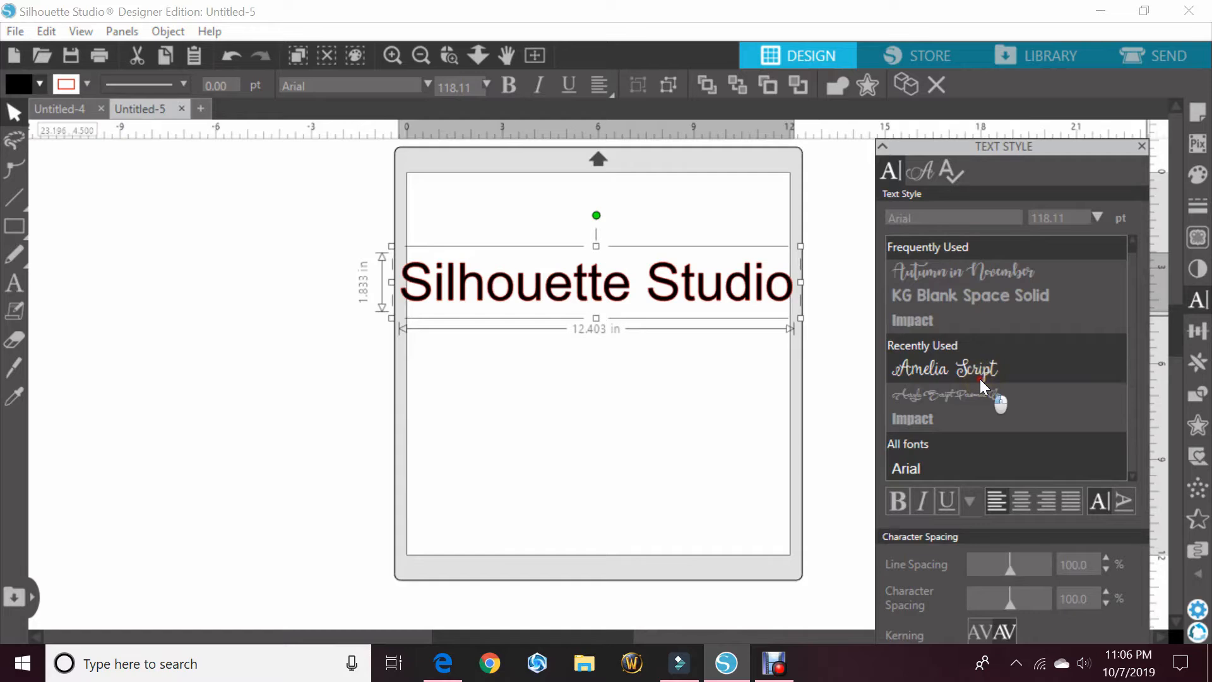
pyautogui.click(941, 368)
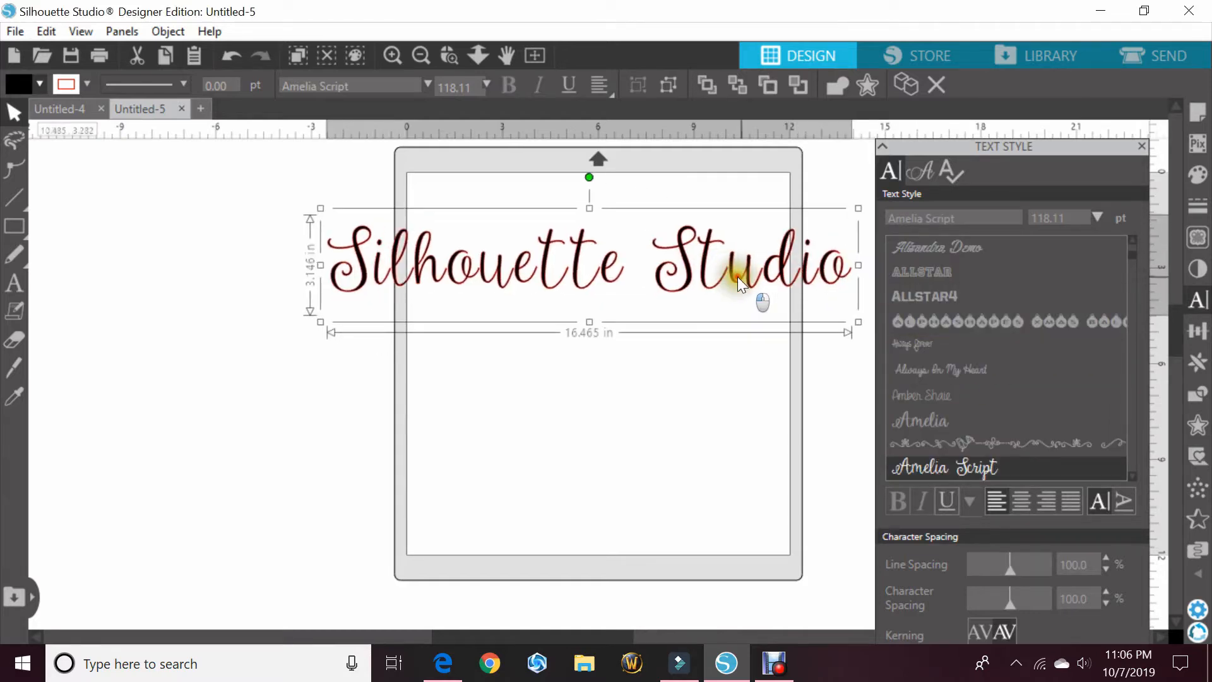
pyautogui.moveTo(735, 271); pyautogui.dragTo(681, 302)
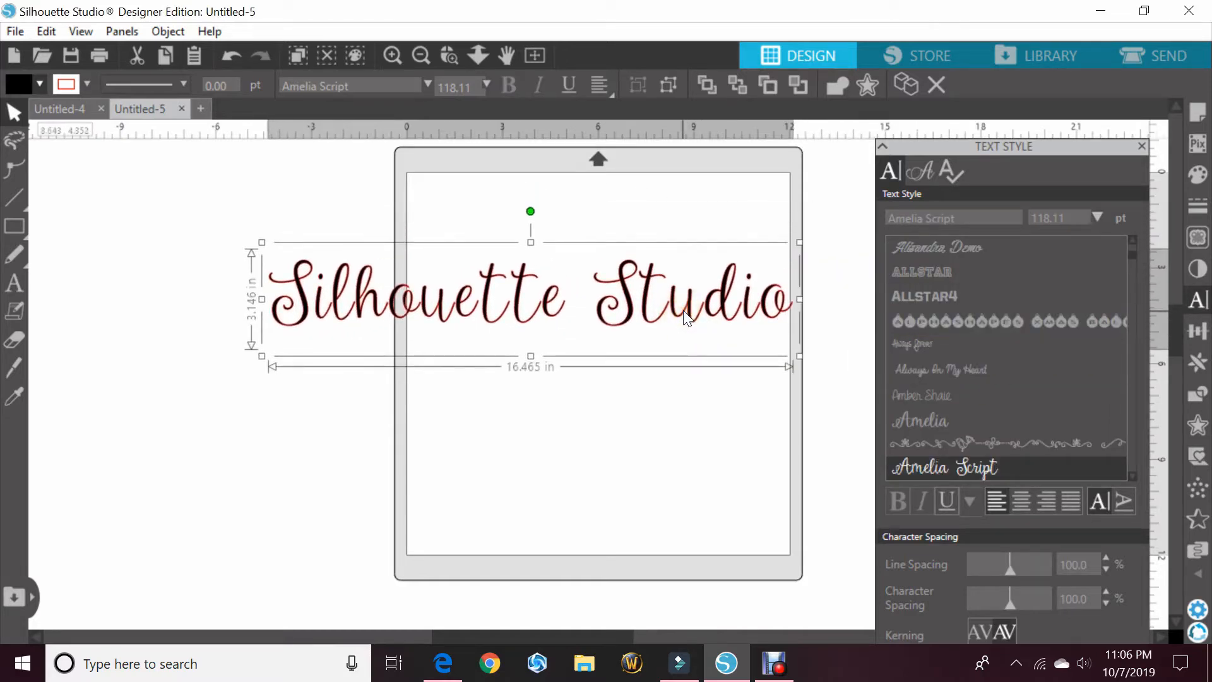
pyautogui.moveTo(676, 313)
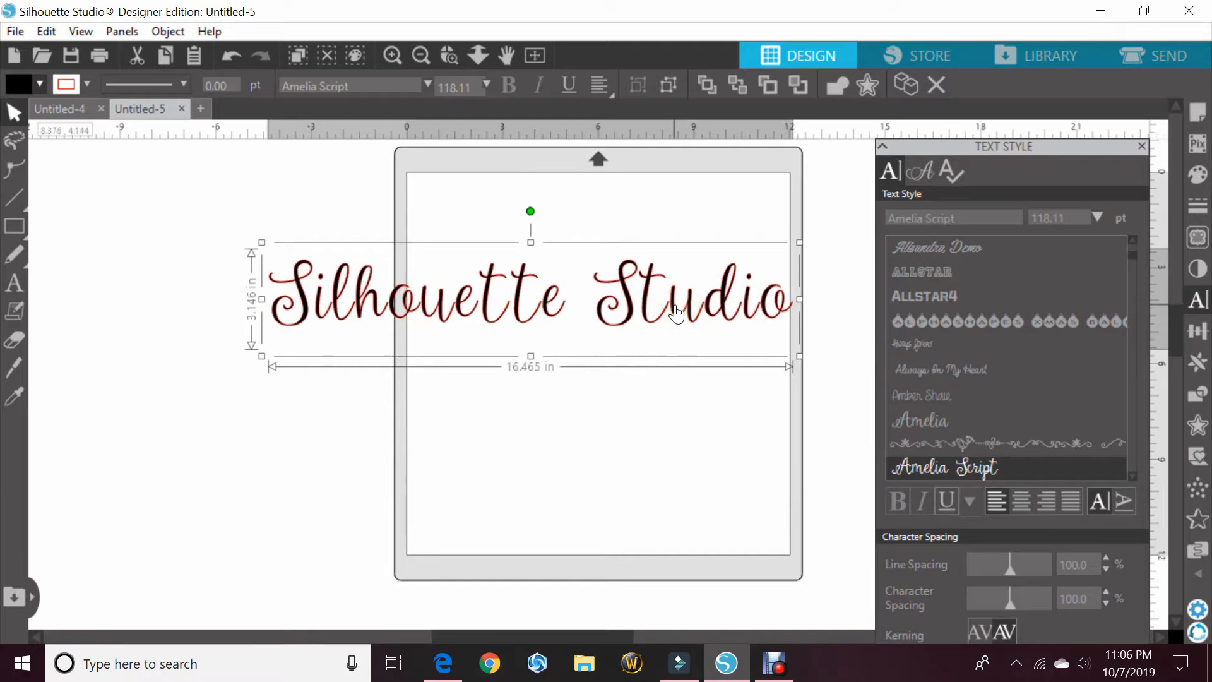
pyautogui.moveTo(665, 309)
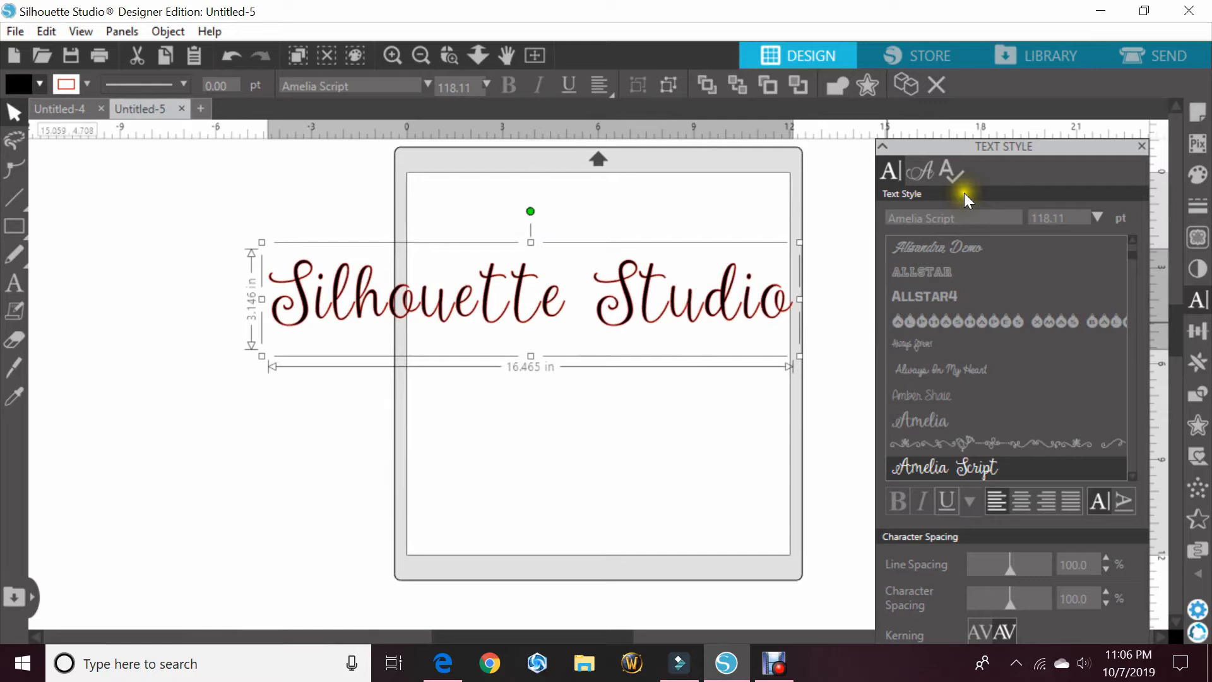
pyautogui.moveTo(921, 172)
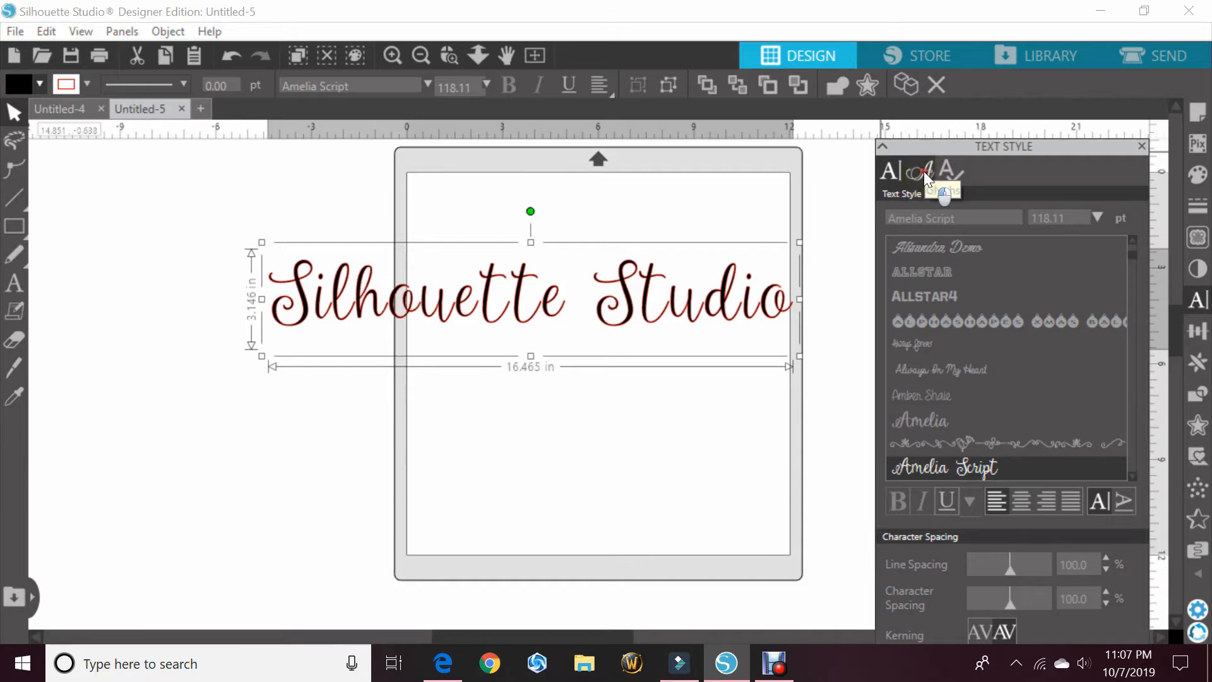
# Switch the Text Style panel to the Glyphs tab for Amelia Script
pyautogui.click(922, 172)
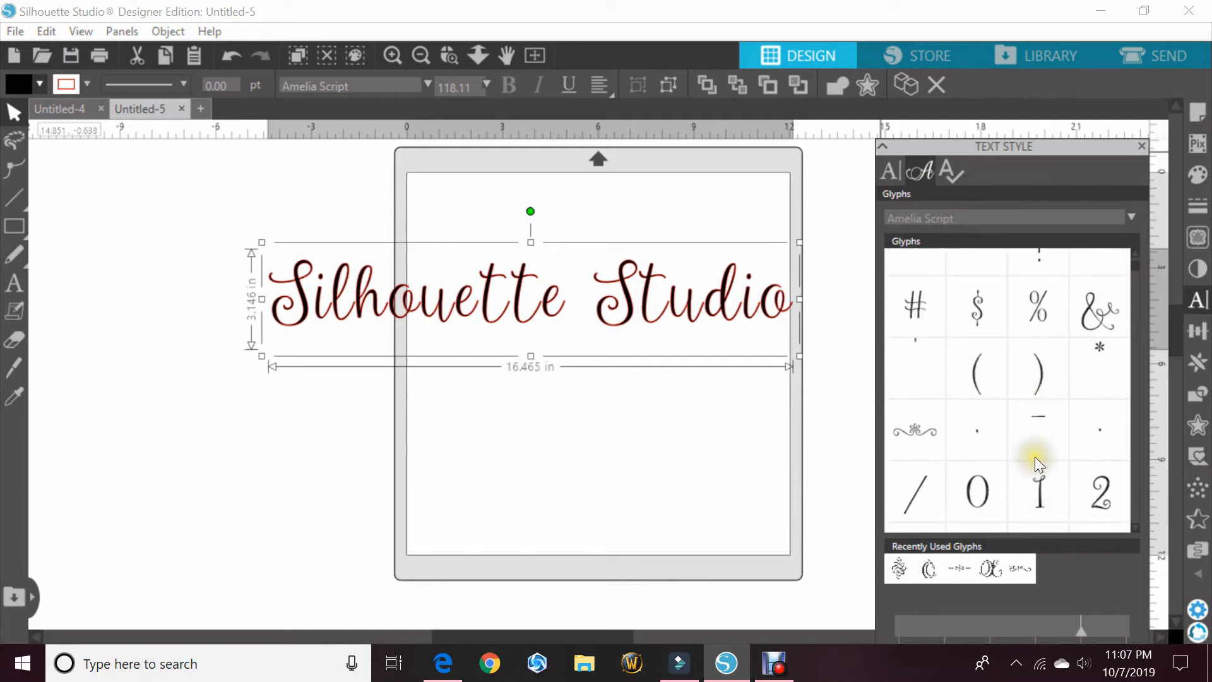
pyautogui.moveTo(1001, 143)
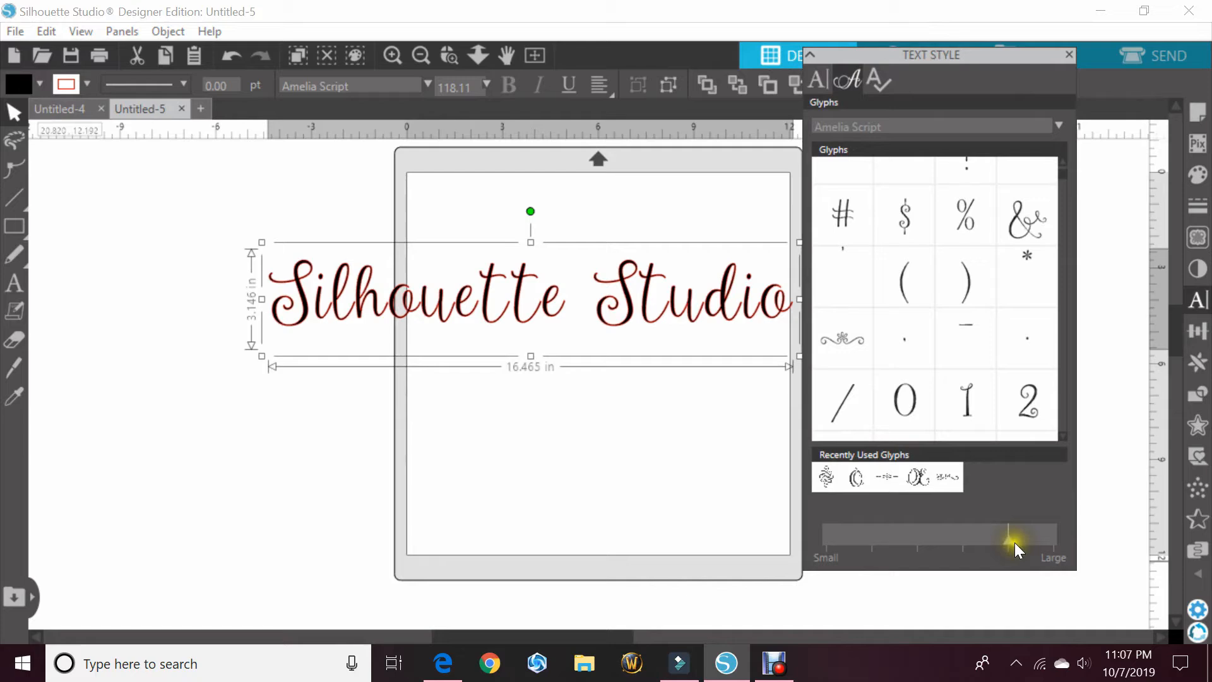
# Adjust the glyph preview size slider, then drag back along it
pyautogui.moveTo(1009, 533); pyautogui.dragTo(1055, 533)
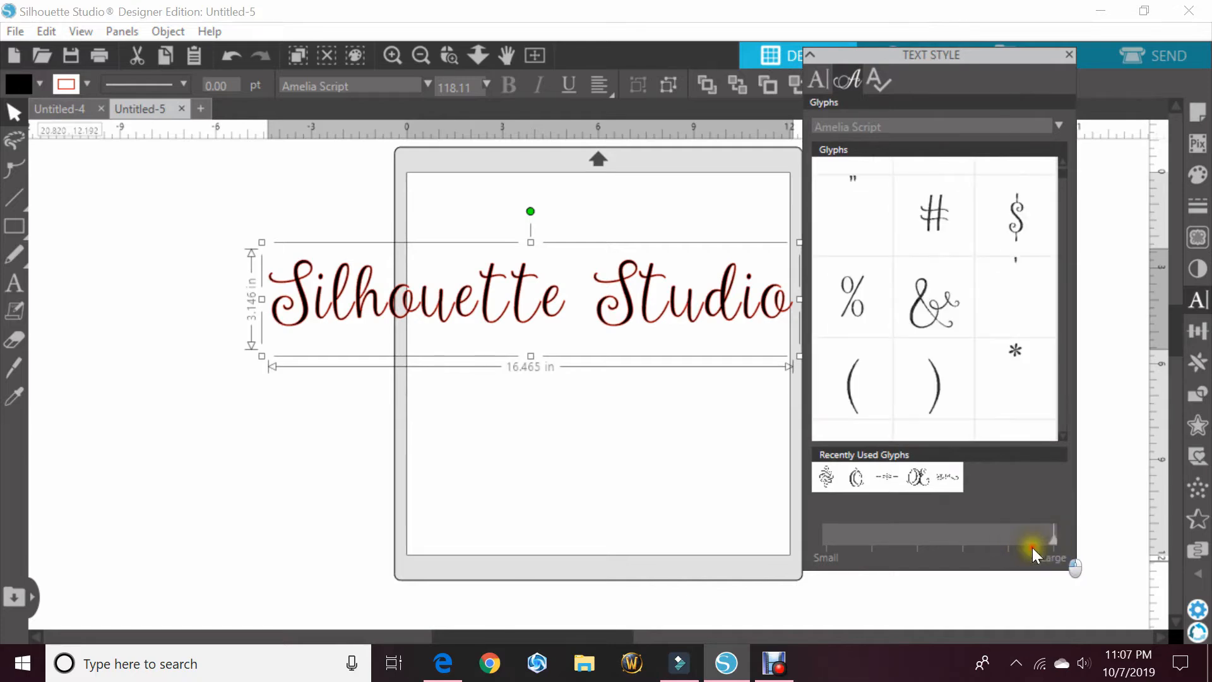
pyautogui.moveTo(1051, 534); pyautogui.dragTo(920, 534)
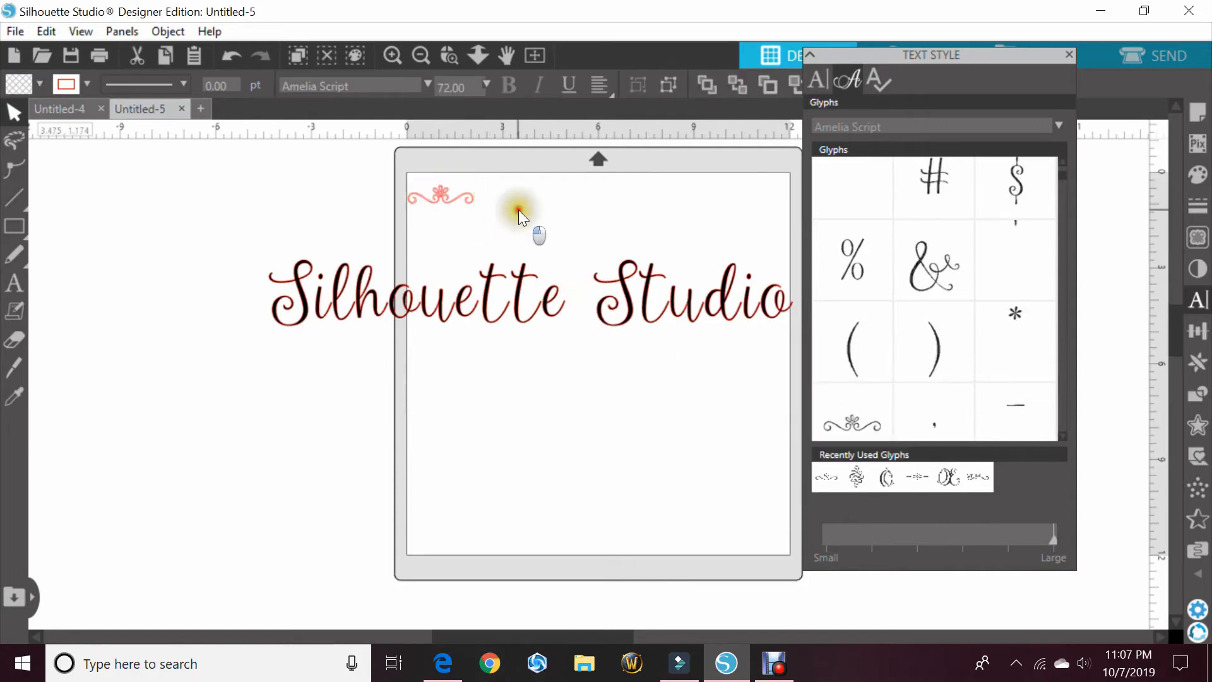
# Select the flourish glyph placed at the mat's upper left
pyautogui.click(441, 197)
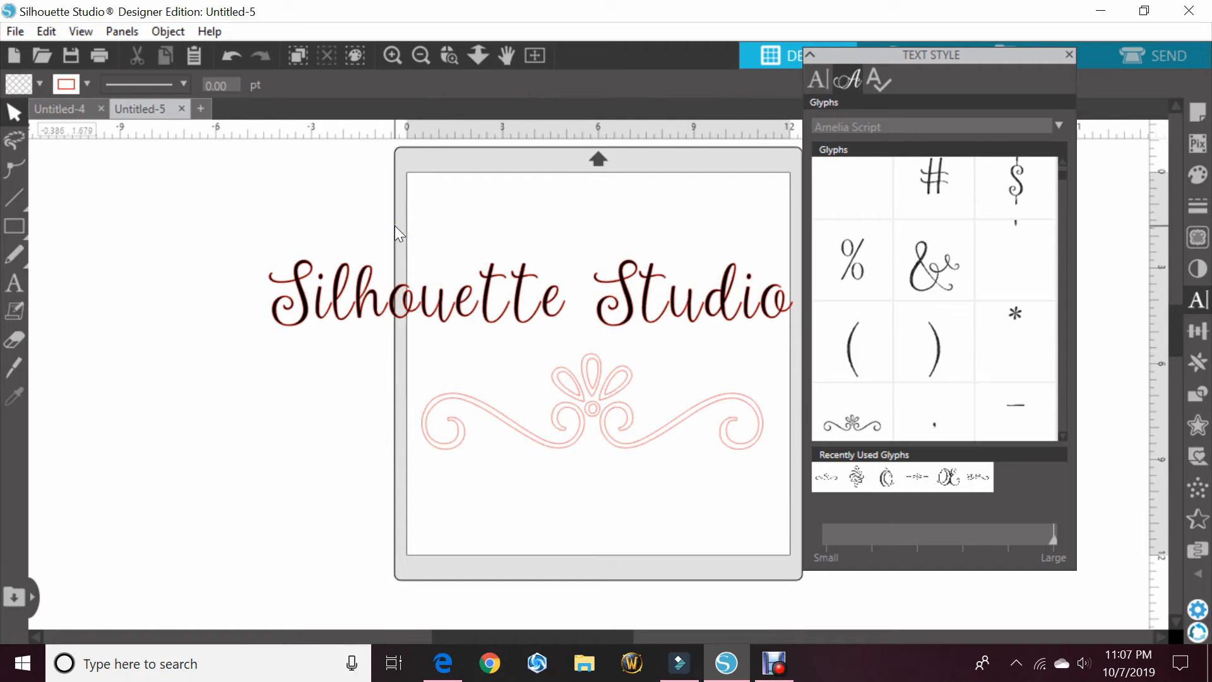
pyautogui.moveTo(395, 229)
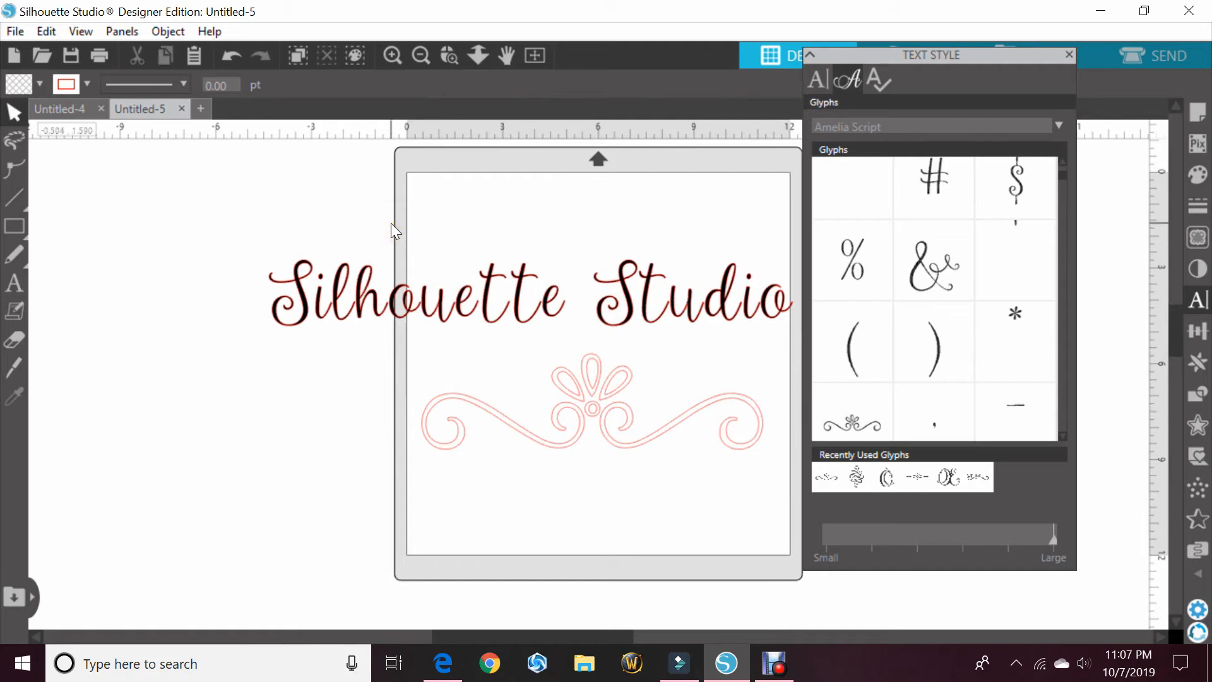